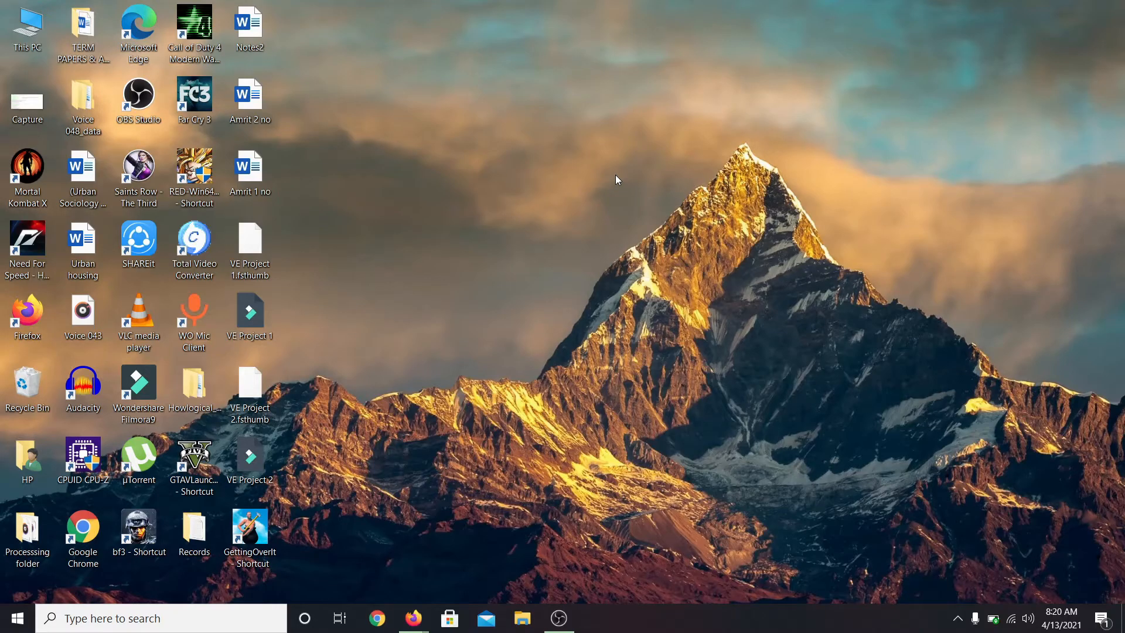
mouse_move(530, 335)
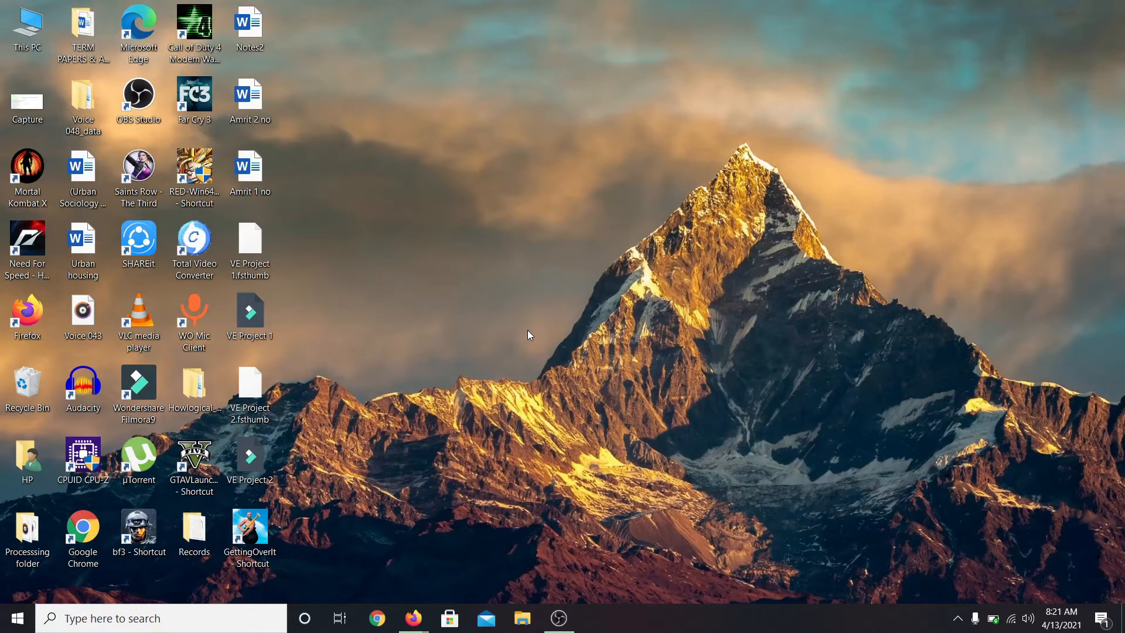
mouse_move(532, 410)
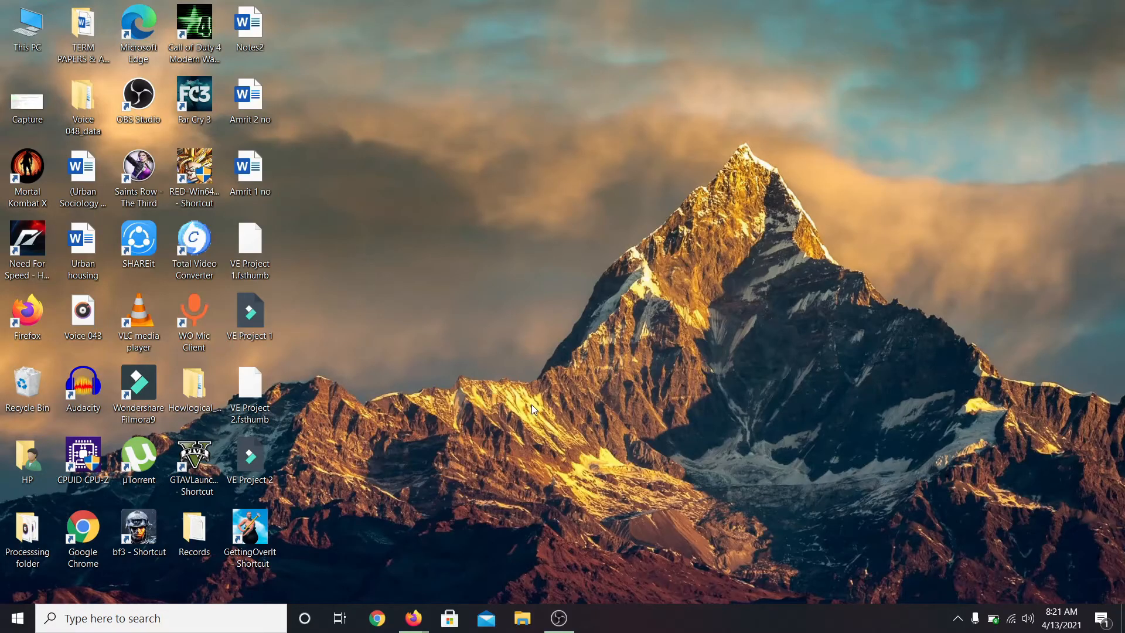
Step: Launch Firefox and load meetme.com to reach the MeetMe home page
click(413, 618)
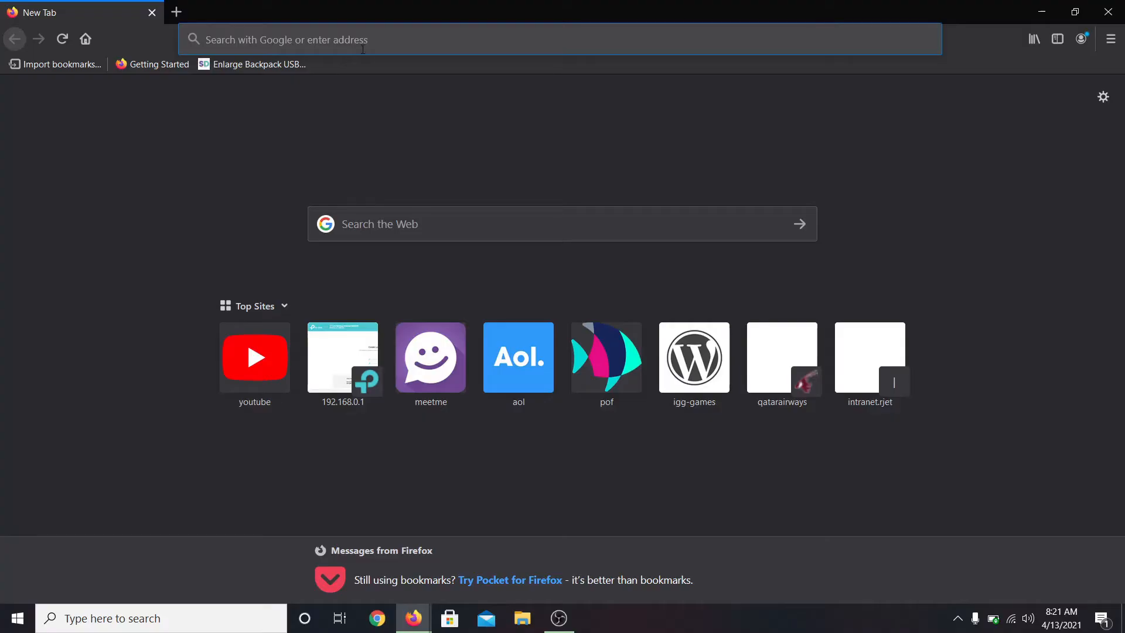
click(561, 39)
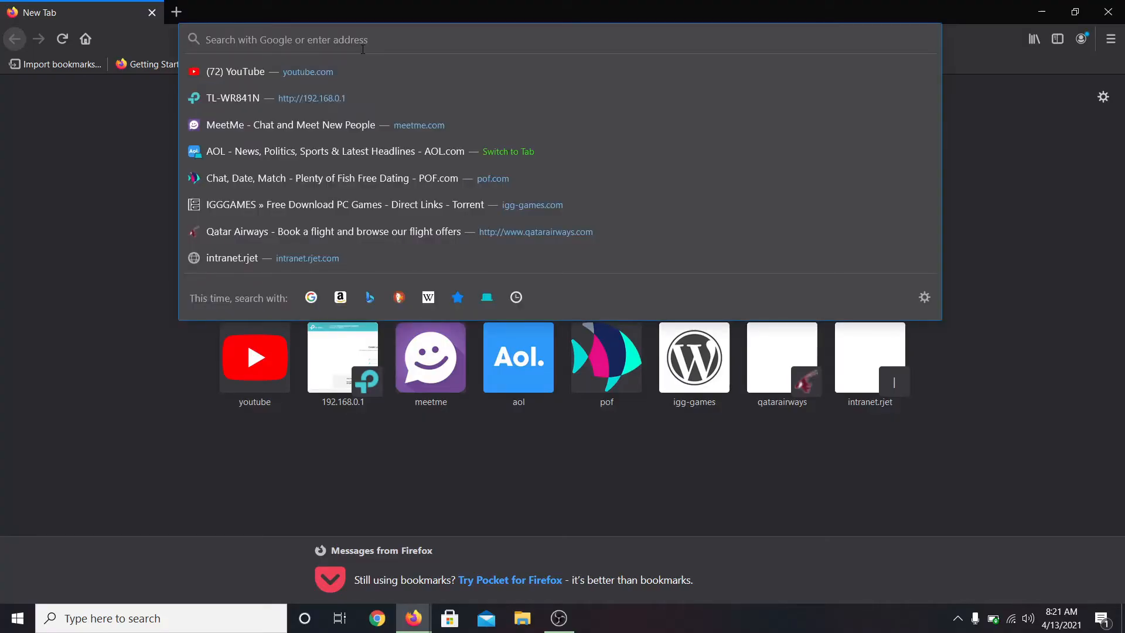
text(meetme.com/#home)
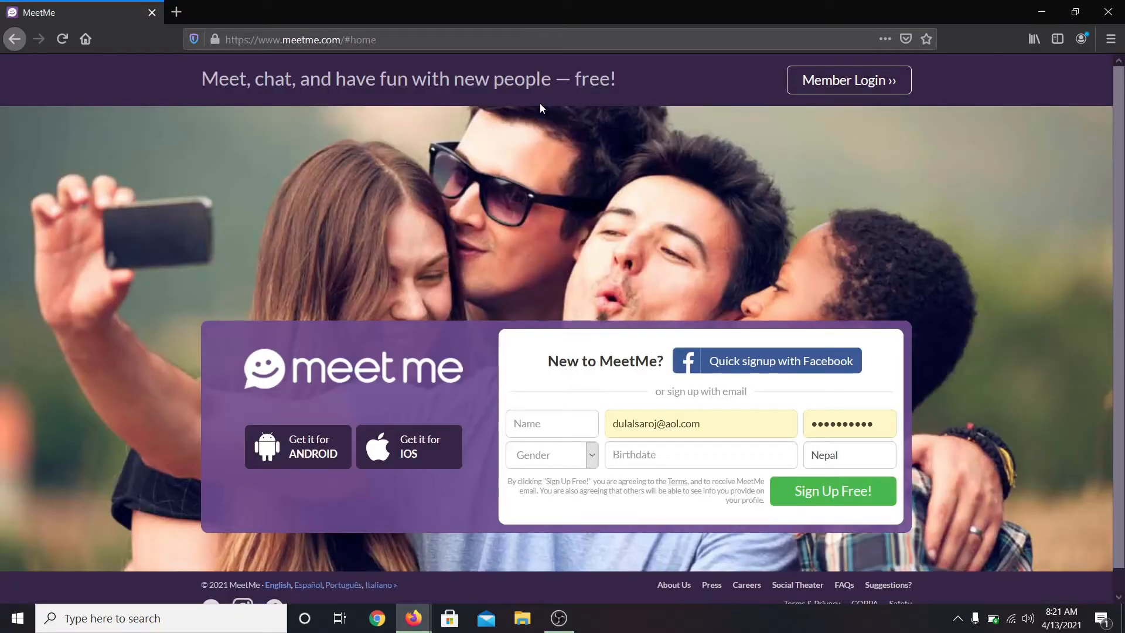
mouse_move(849, 79)
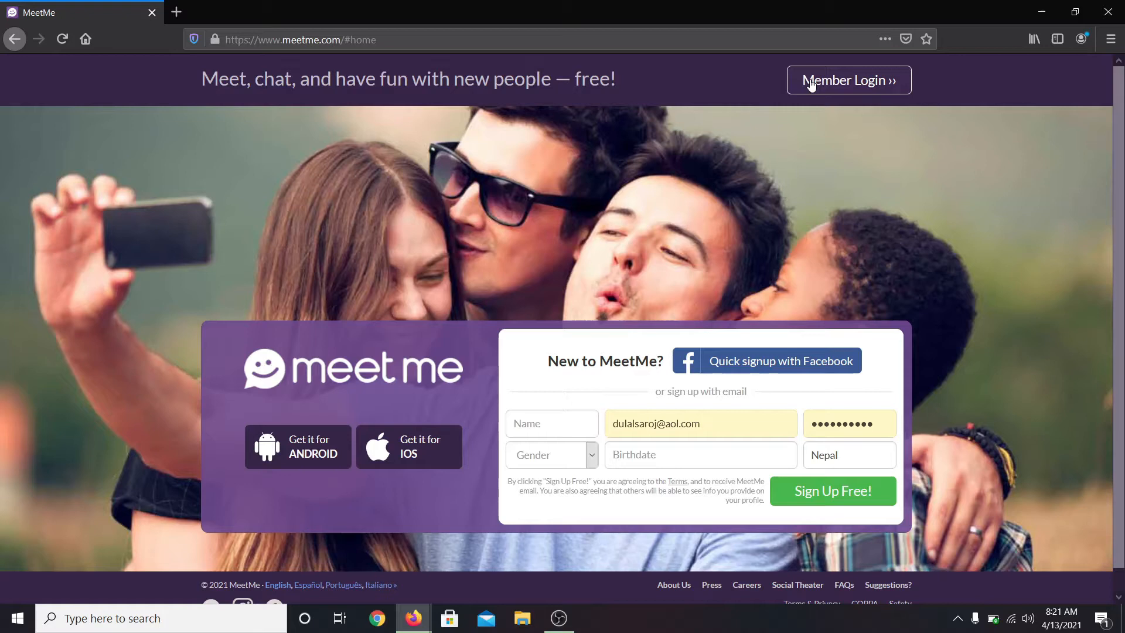
Step: Open the Member Login panel and start the Forgot password flow
click(848, 80)
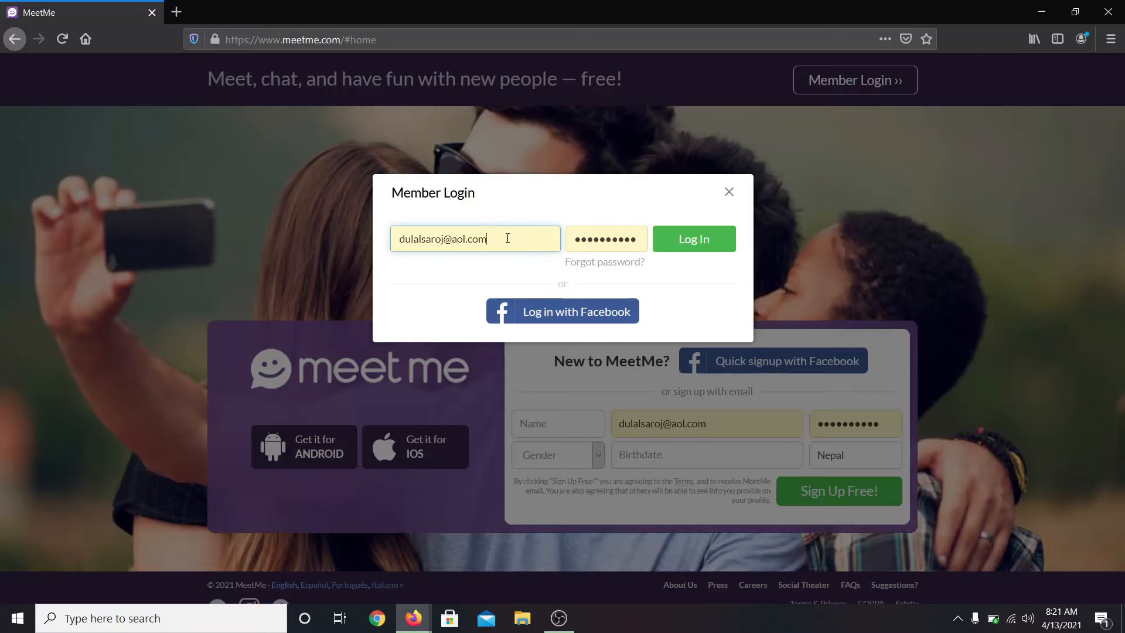
mouse_move(521, 271)
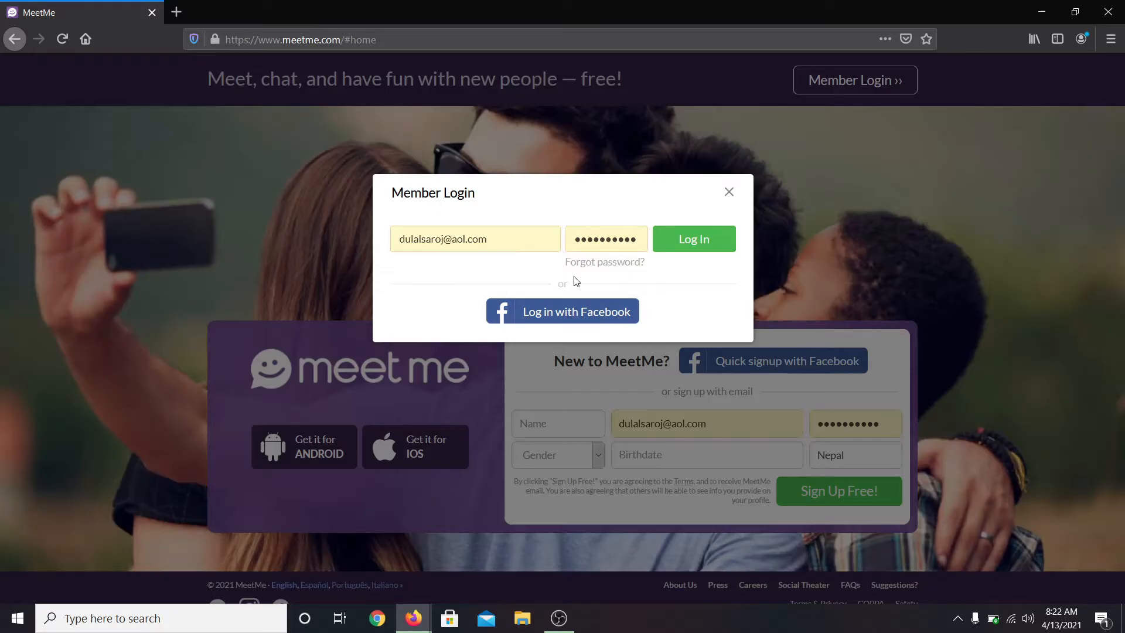
mouse_move(605, 261)
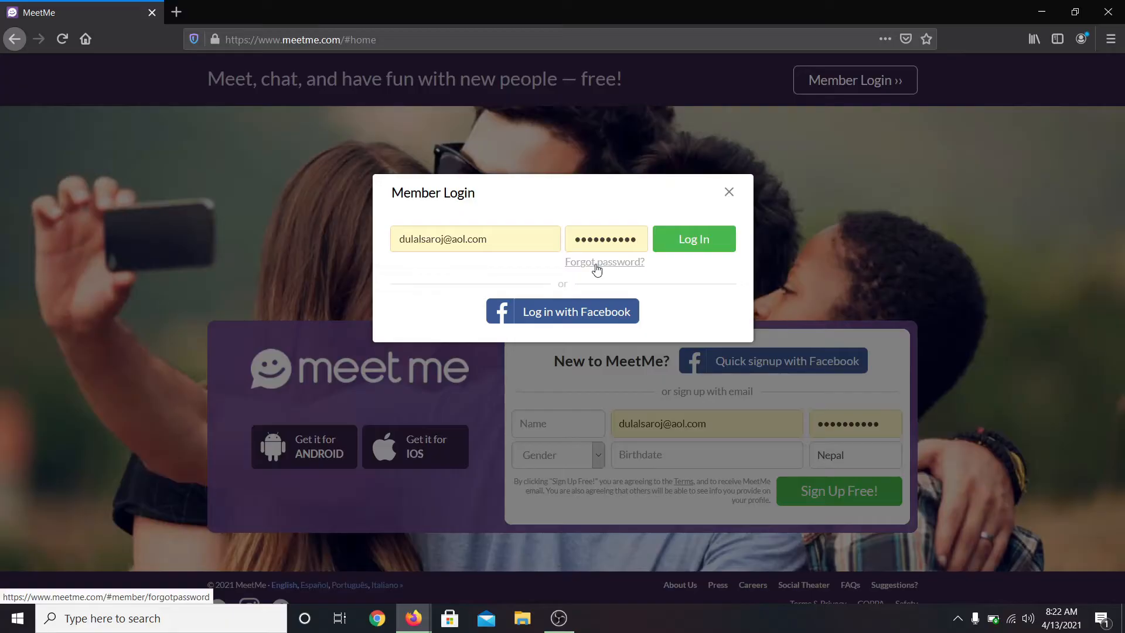
click(605, 261)
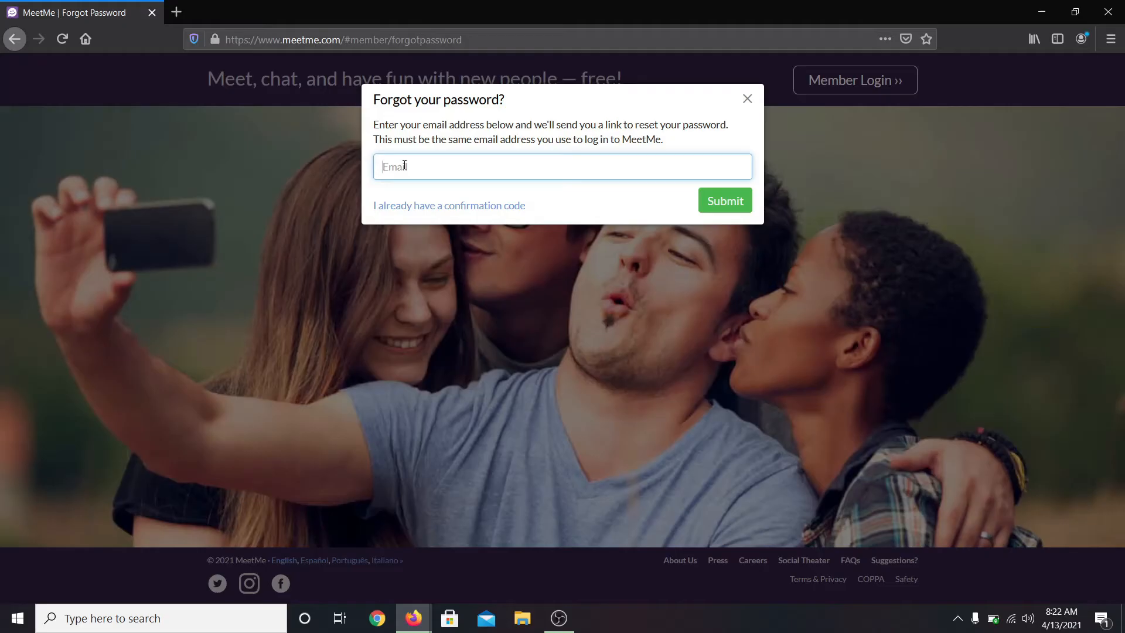
Step: Submit the remembered account email to request a password reset code
text(dul)
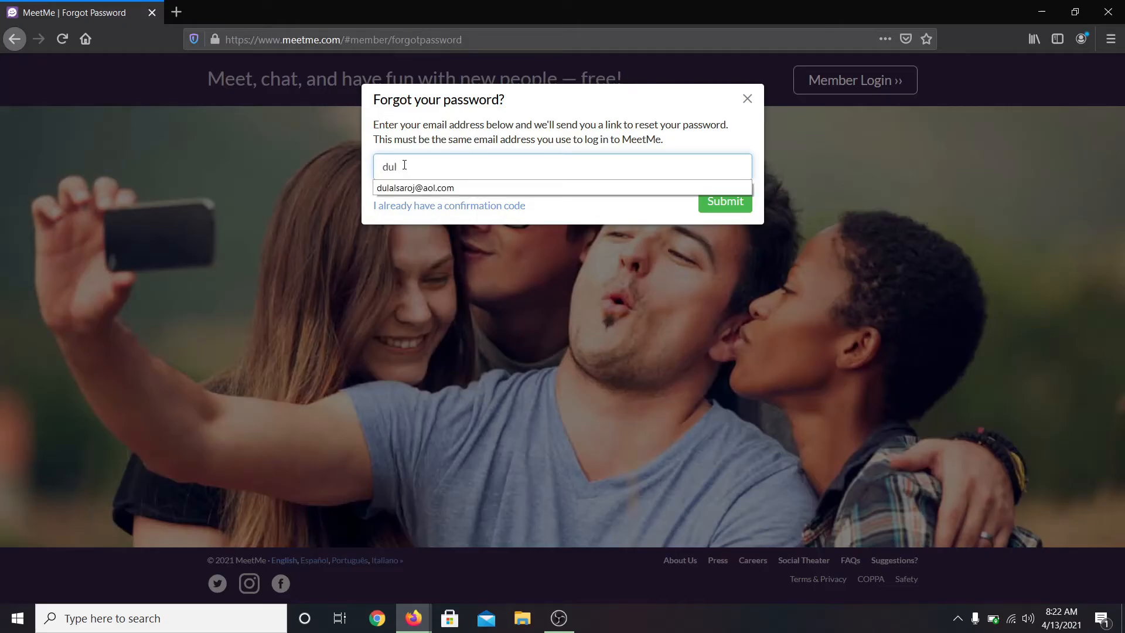
click(415, 187)
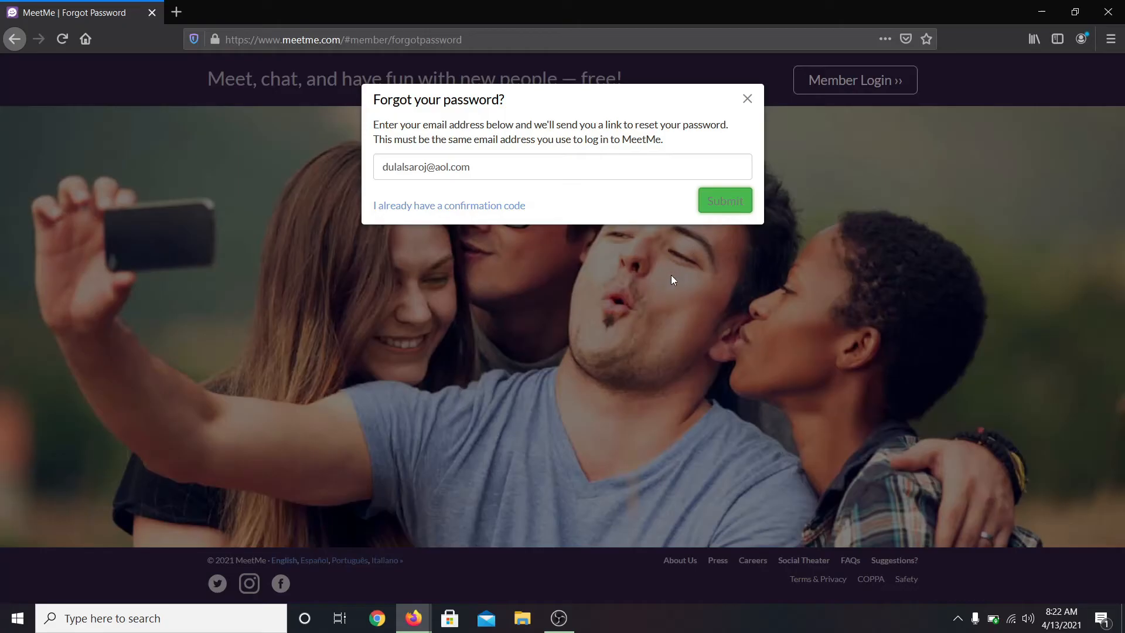
click(724, 201)
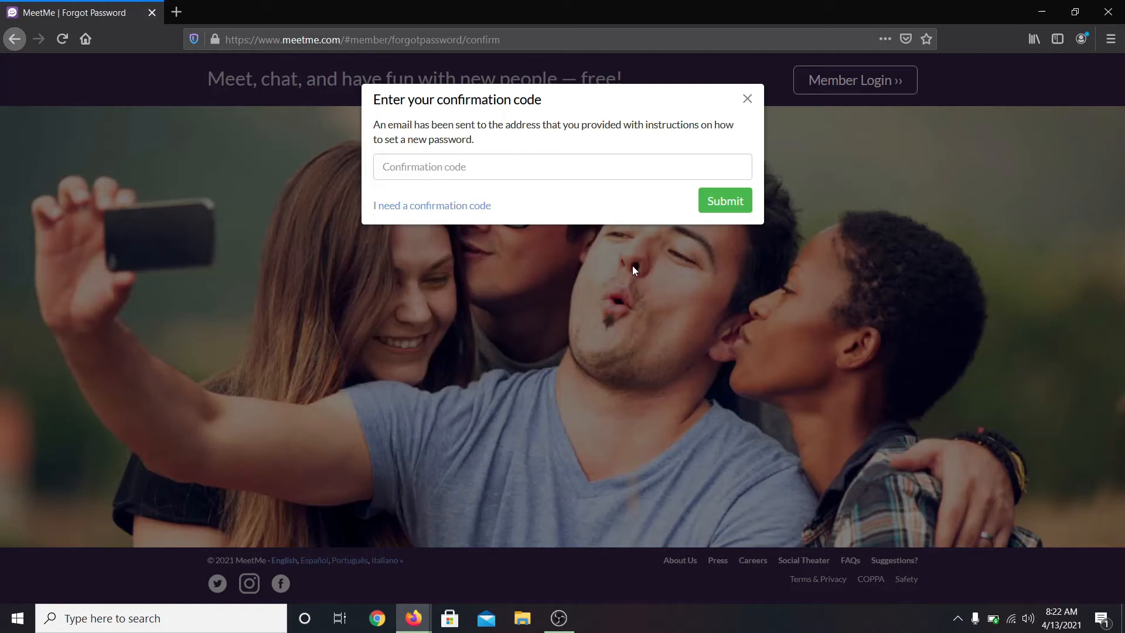
click(724, 200)
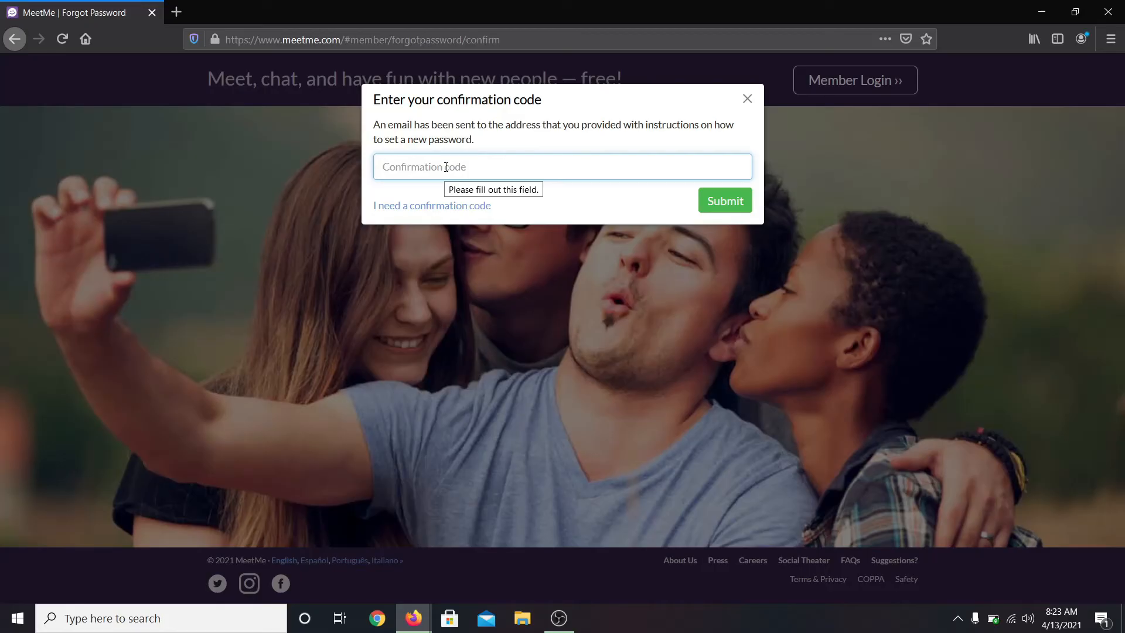
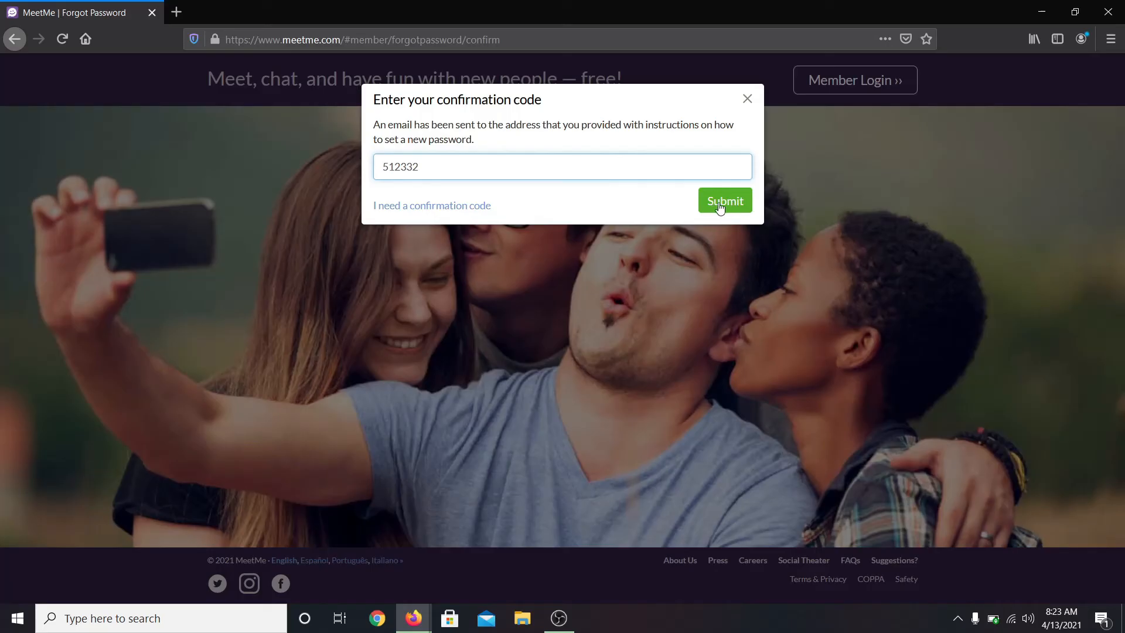
mouse_move(722, 208)
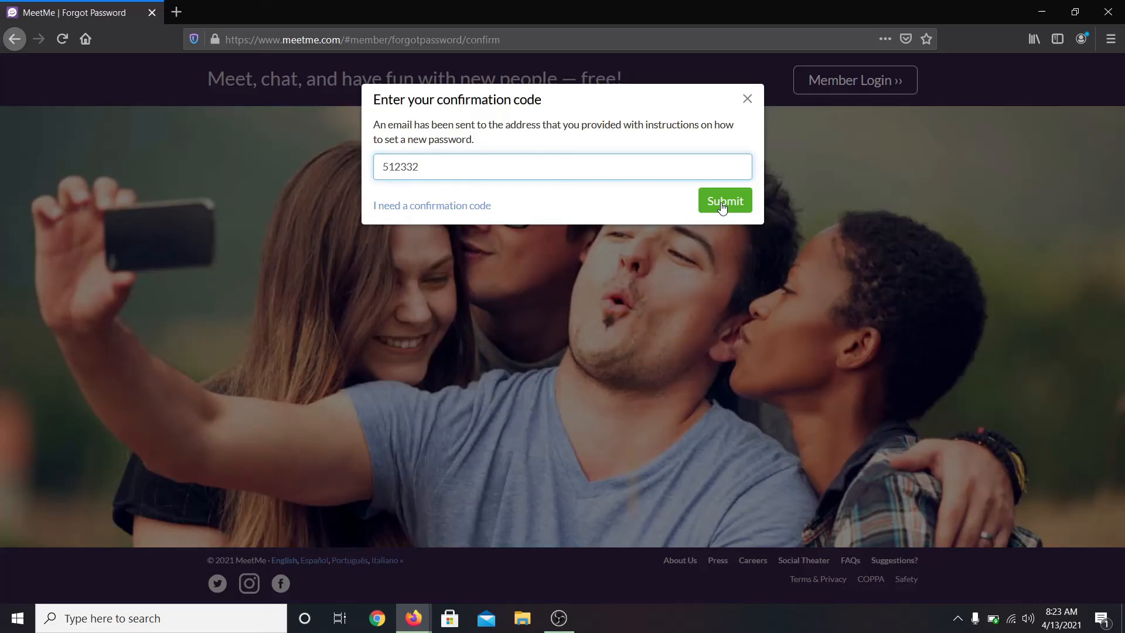
click(562, 167)
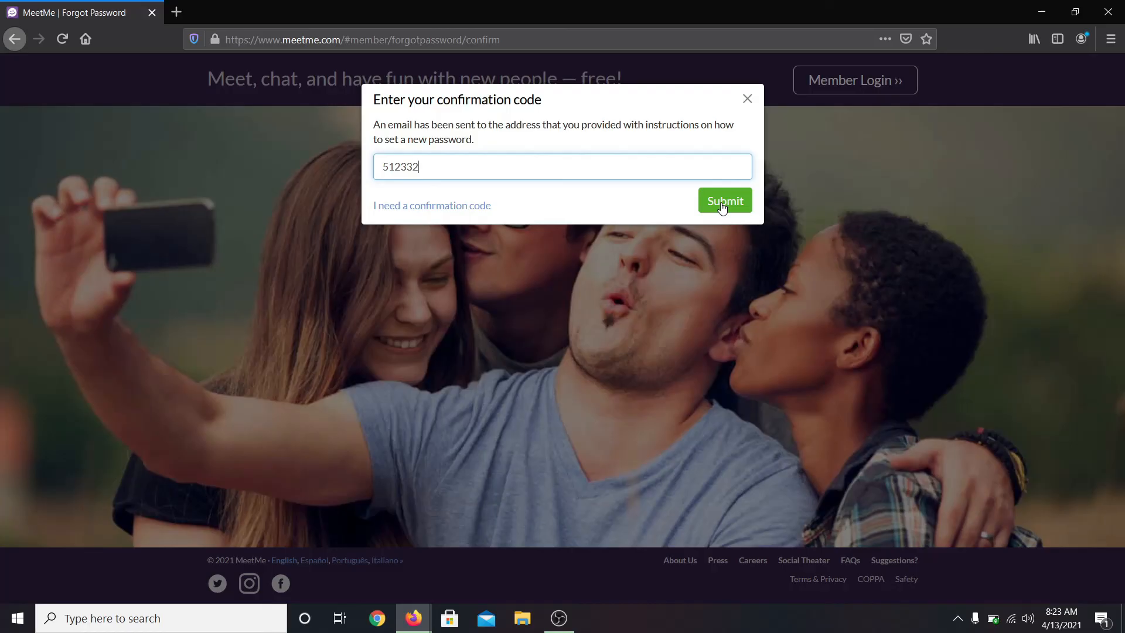
mouse_move(571, 327)
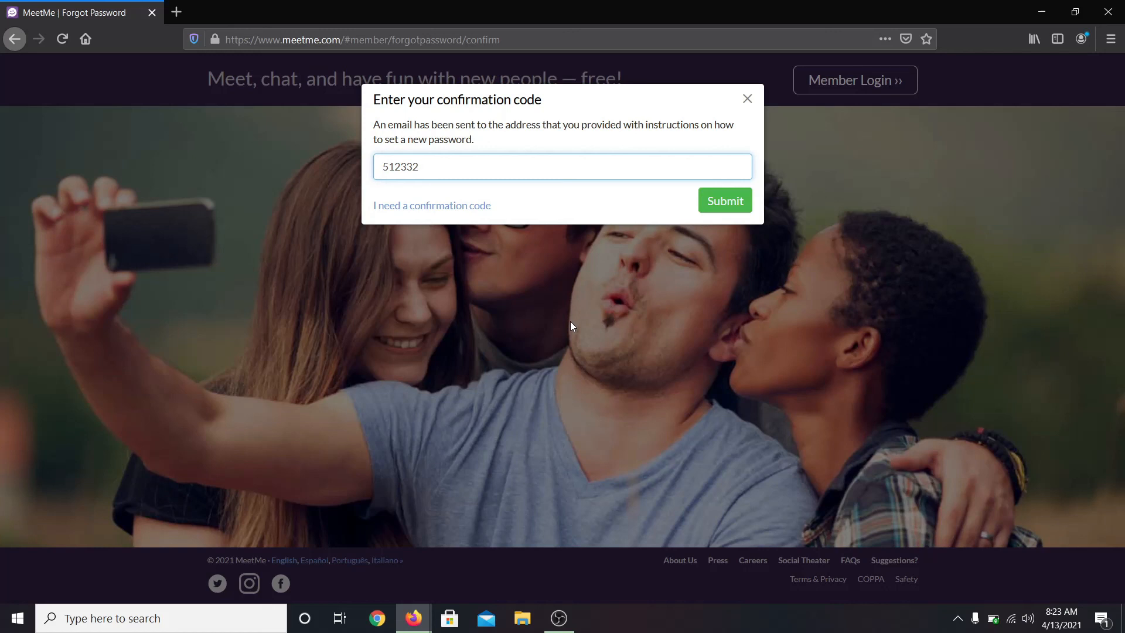